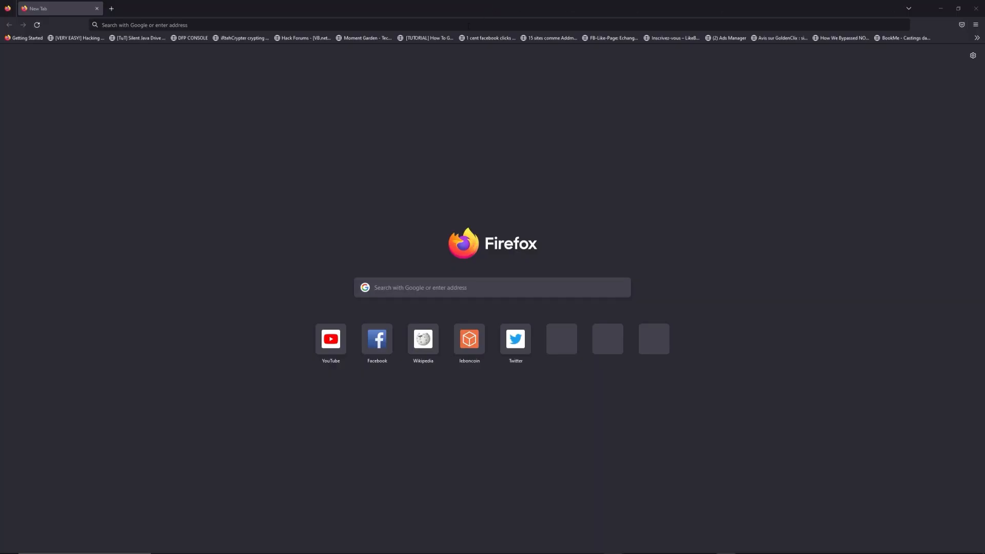
Enter the address freewebtools.com/192.168 in the Firefox address bar
type("freewebtools.com")
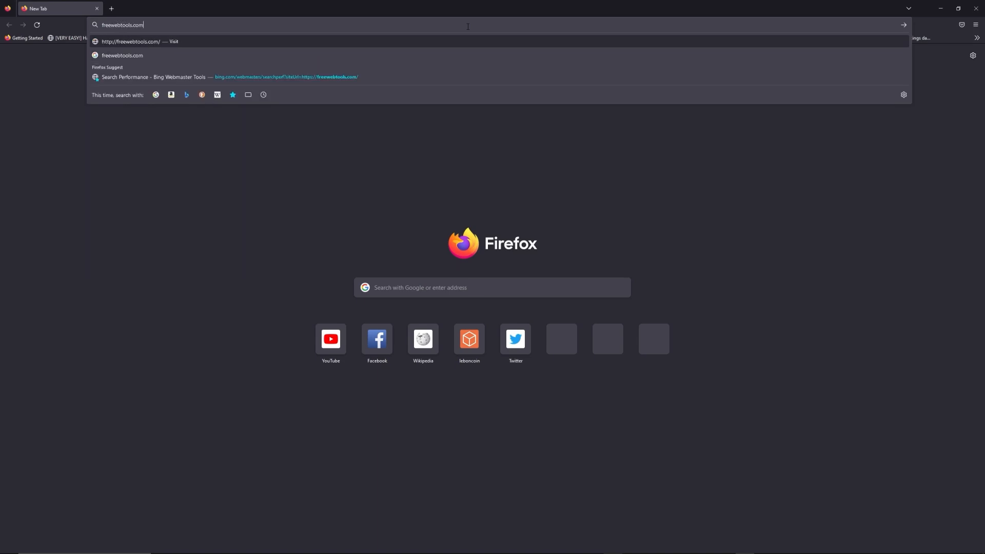
type("/192.")
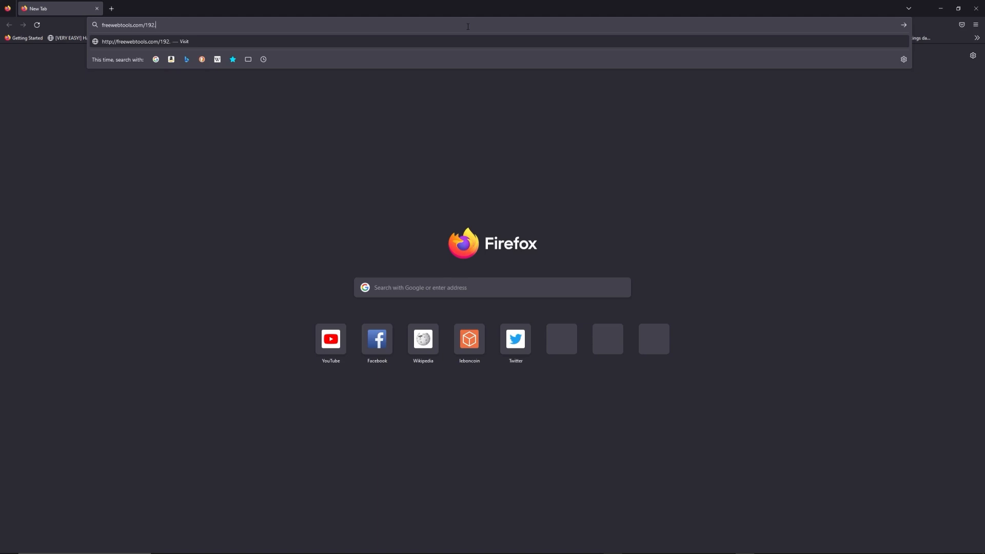
type("168")
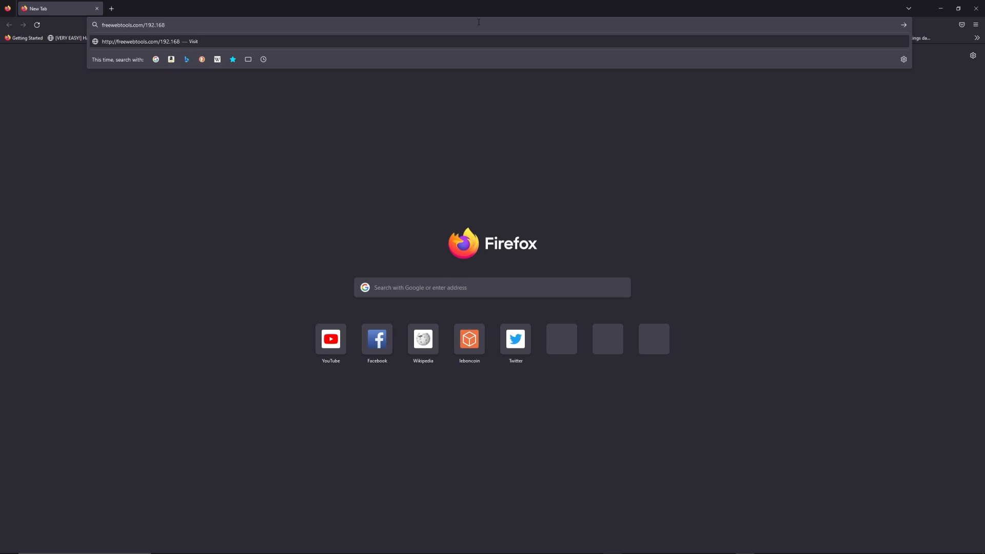
mouse_move(621, 4)
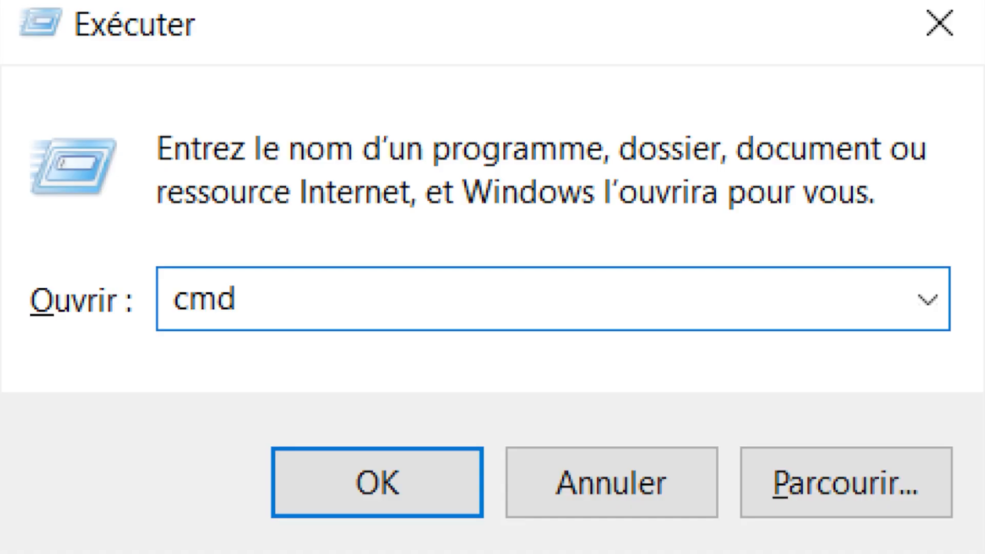
Run cmd from the Run dialog to start the command prompt
left_click(377, 482)
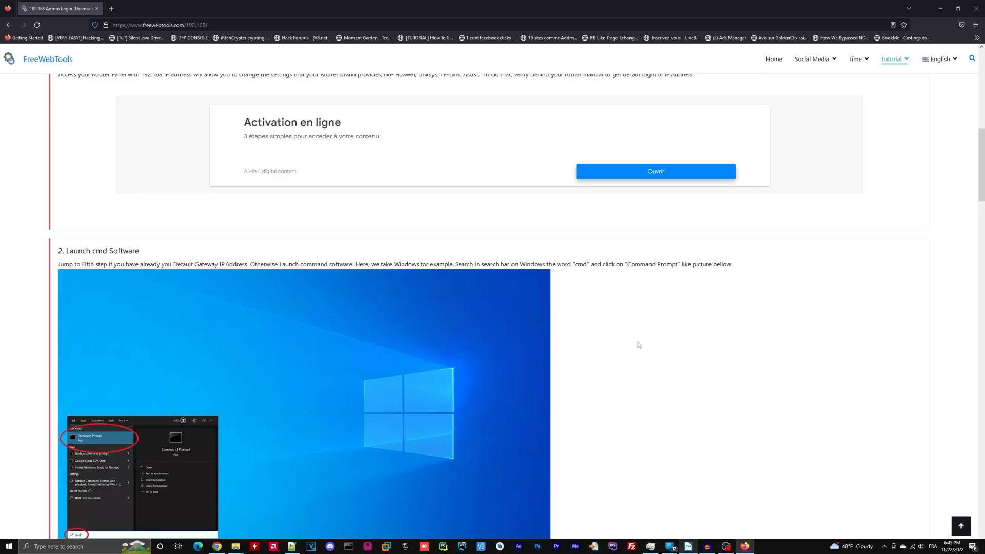
Filter the router list by 192.168.1.1 and open its default credentials page (admin/admin)
scroll("down", 3)
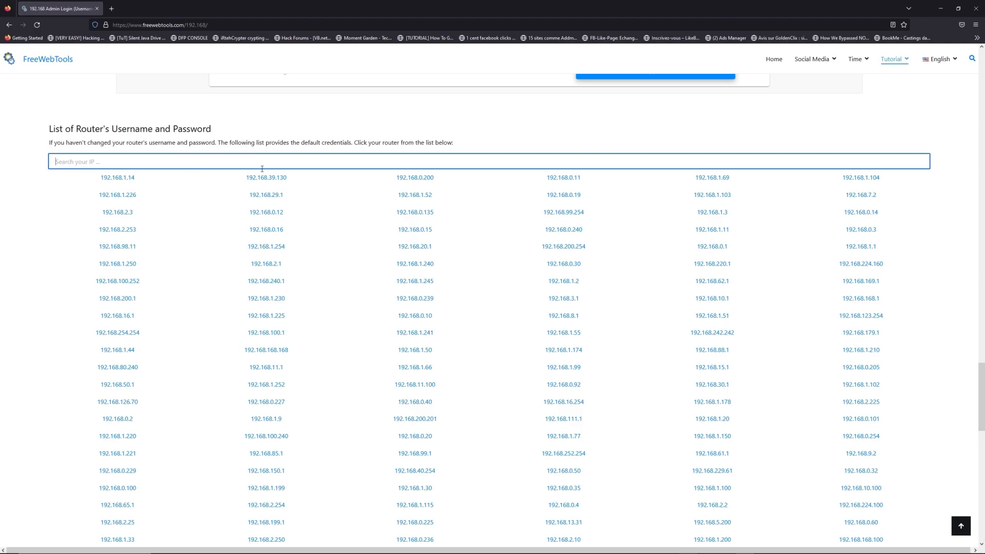
type("192.168.1.1")
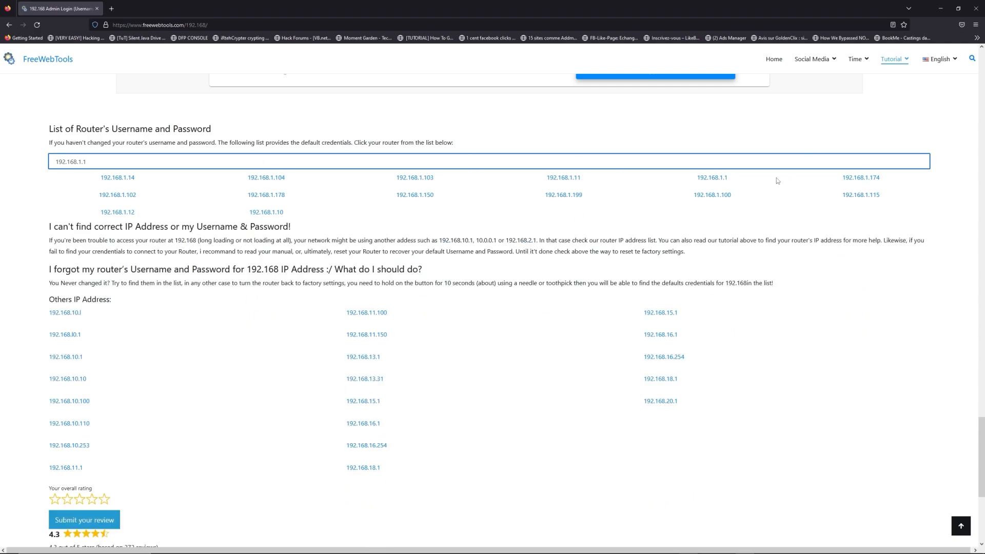
left_click(712, 177)
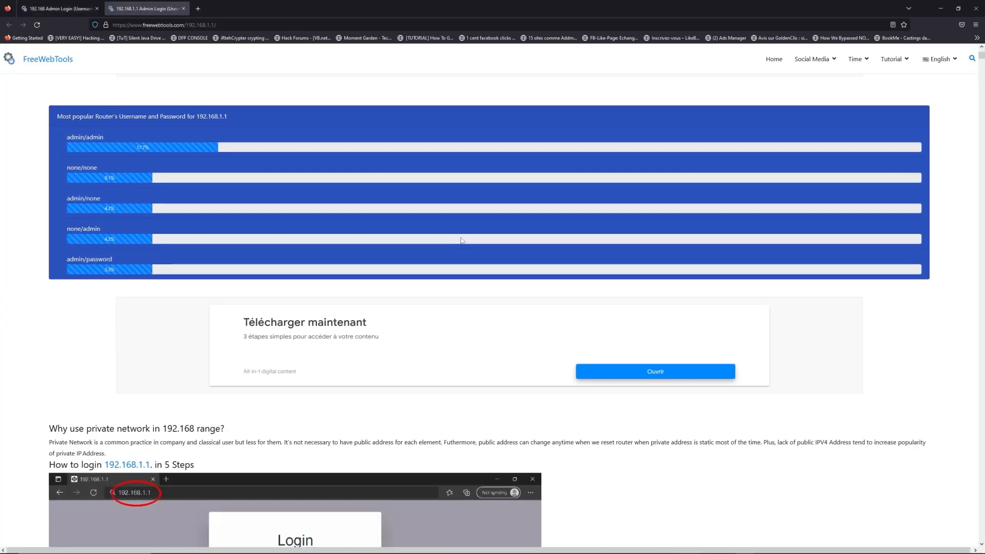
Review a router brand's default usernames and passwords, then launch the 192.168.1.1 login page
scroll("down", 3)
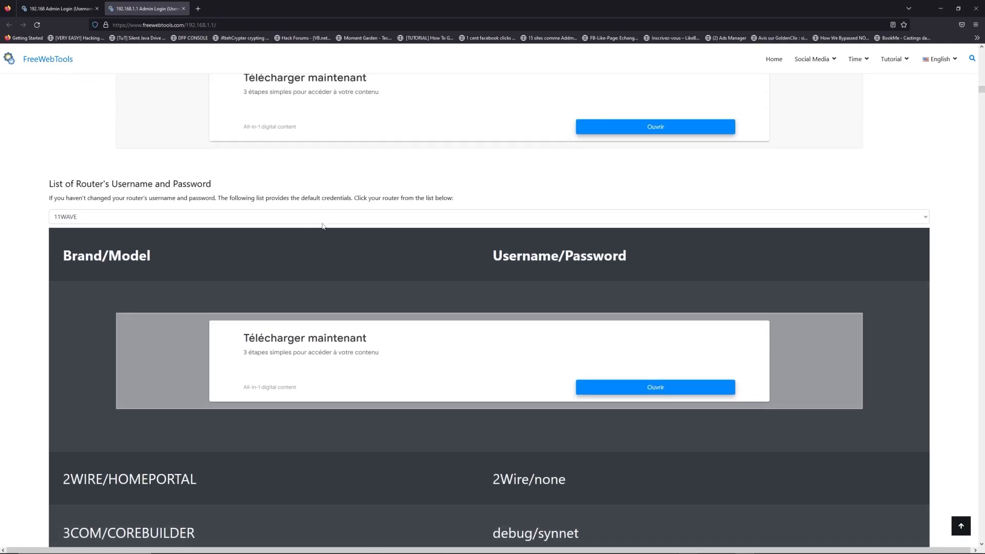
left_click(486, 216)
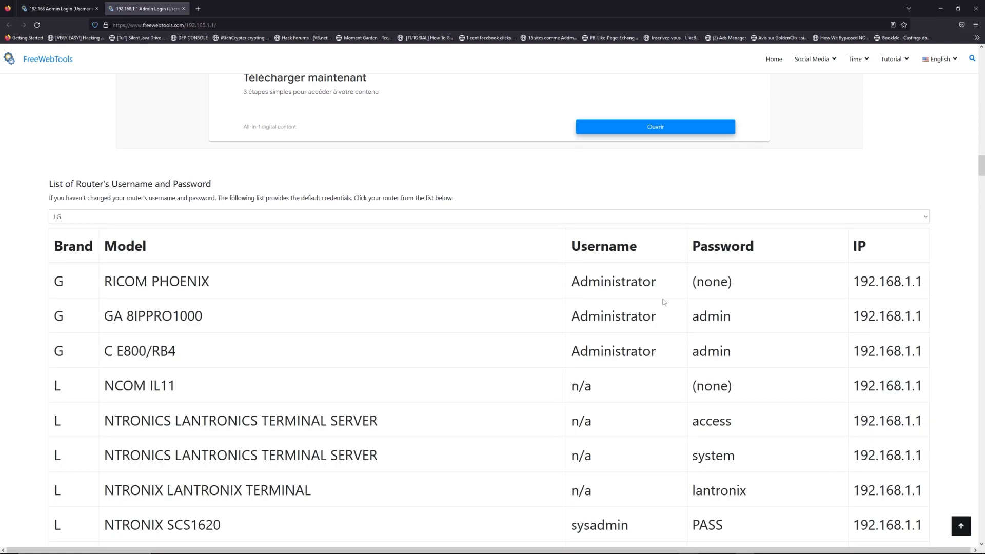
scroll("down", 3)
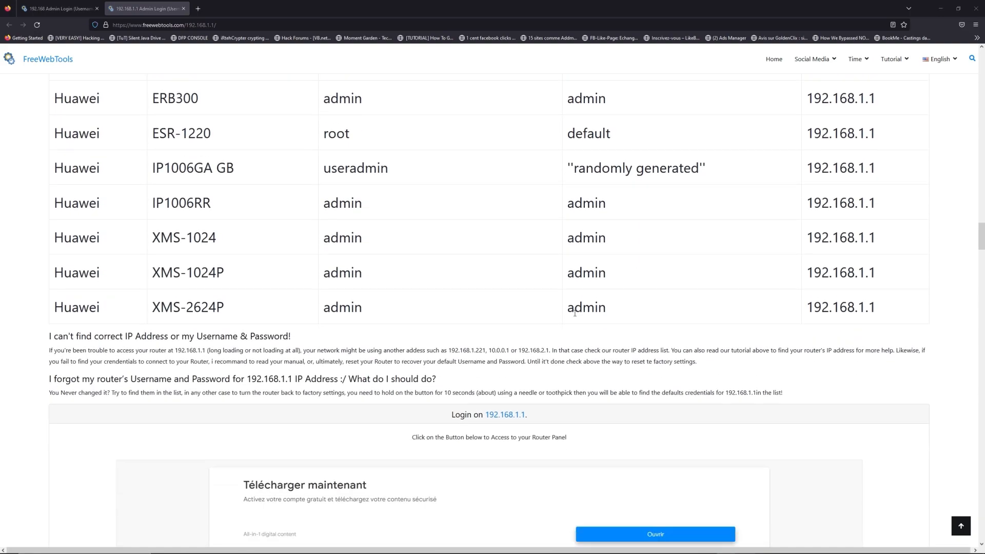
scroll("down", 3)
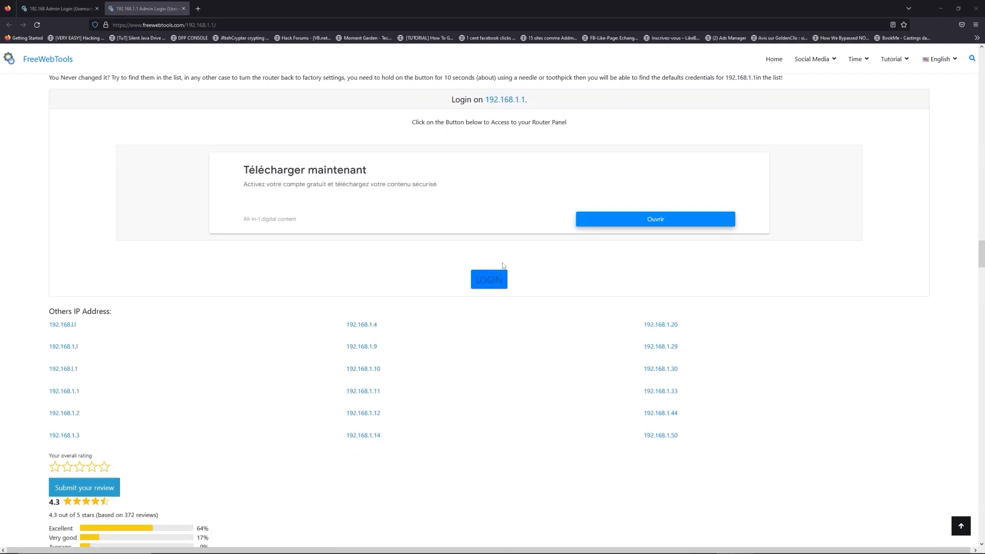
left_click(488, 278)
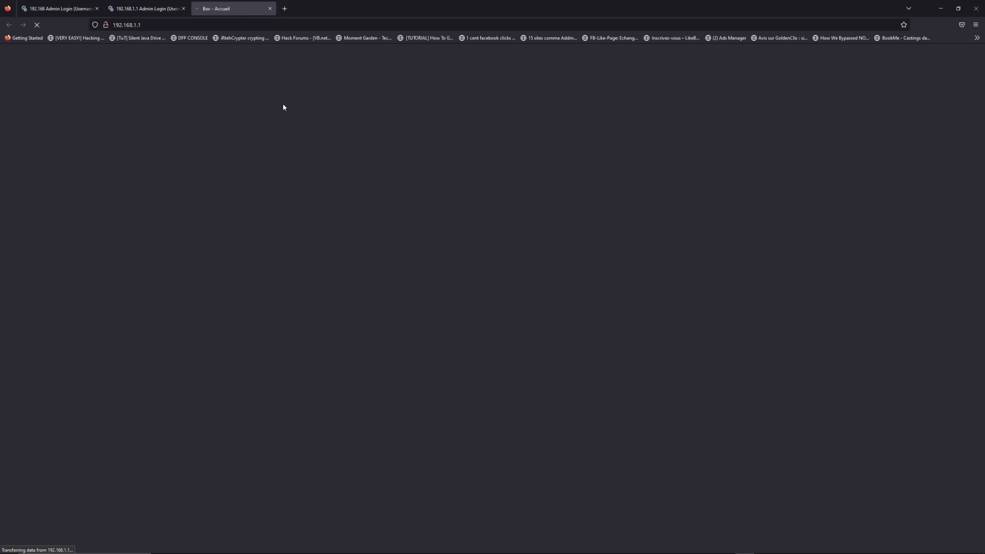